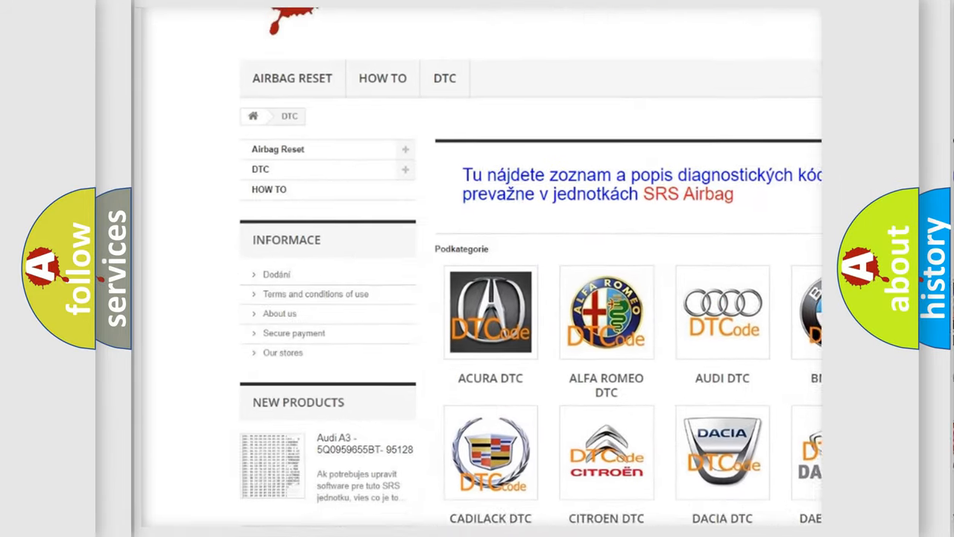
scroll("down", 3)
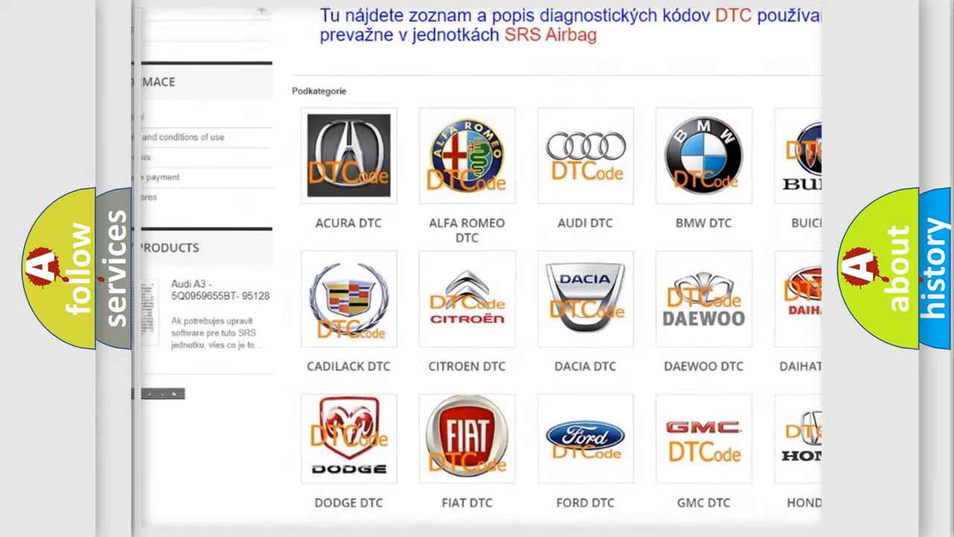